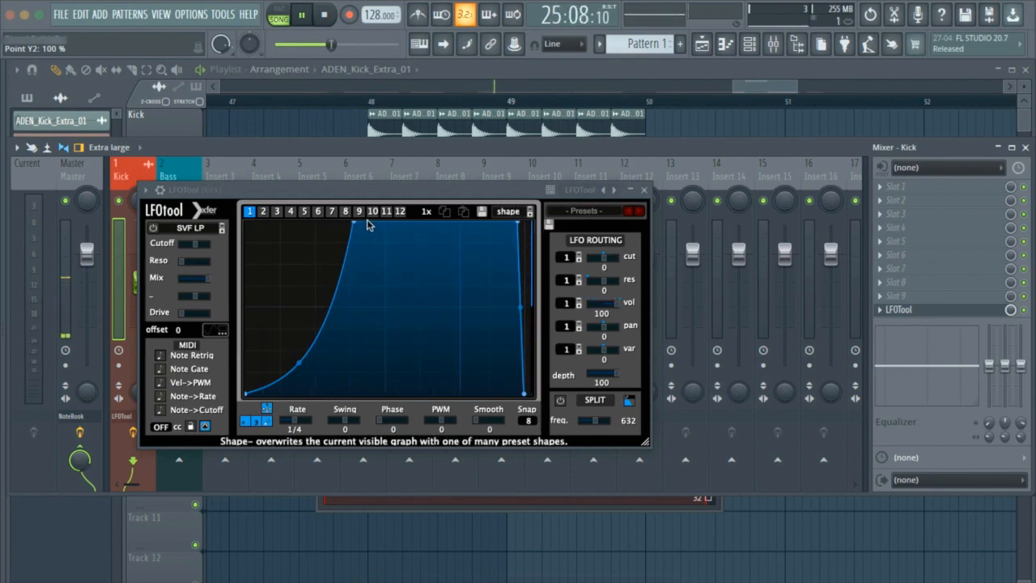
pyautogui.moveTo(596, 253)
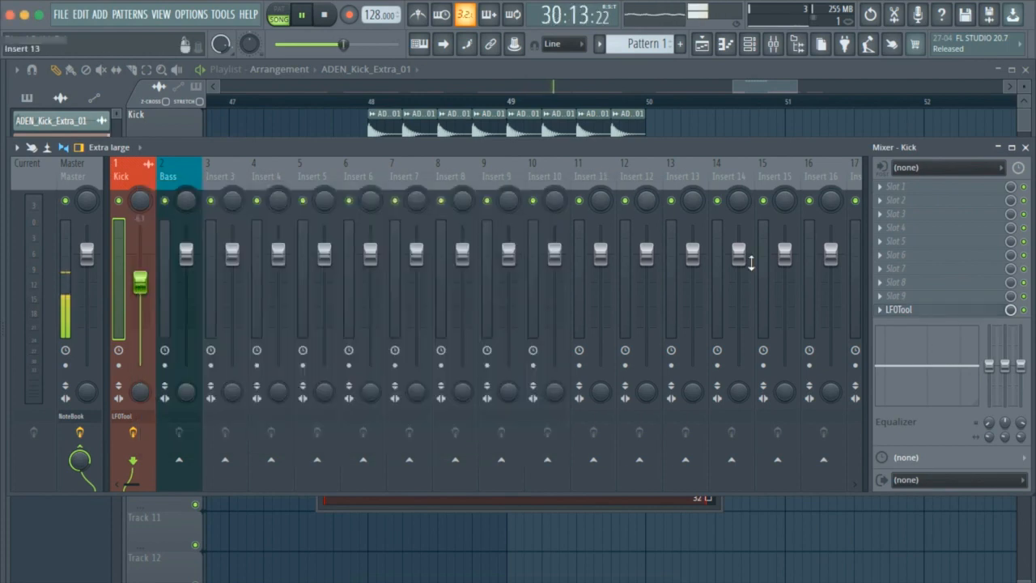
# Paint Pattern 1 clips onto the Bass track beneath the kick clips.
pyautogui.rightClick(898, 310)
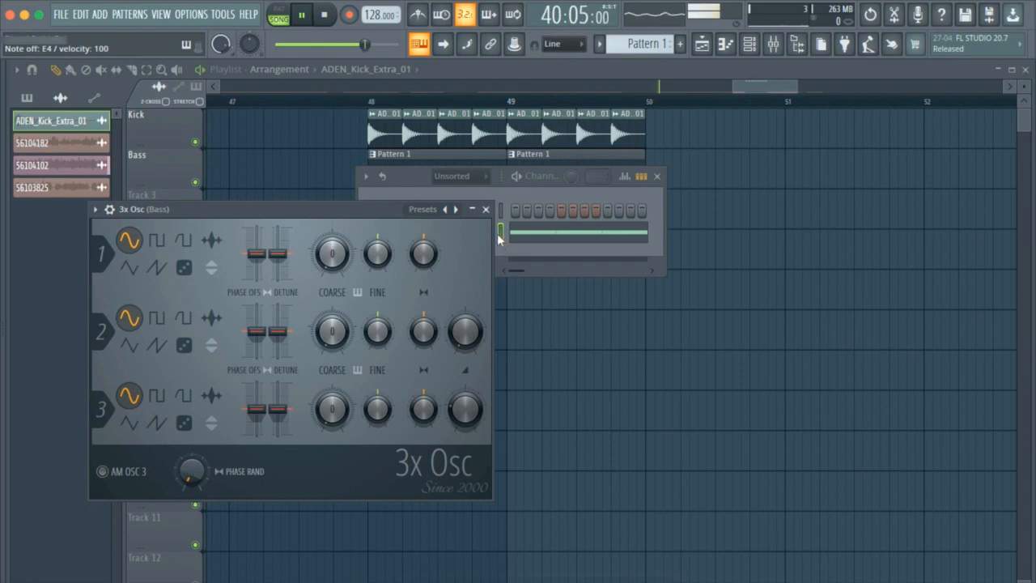
# Close the 3x Osc (Bass) plugin window from the Channel Rack.
pyautogui.click(485, 209)
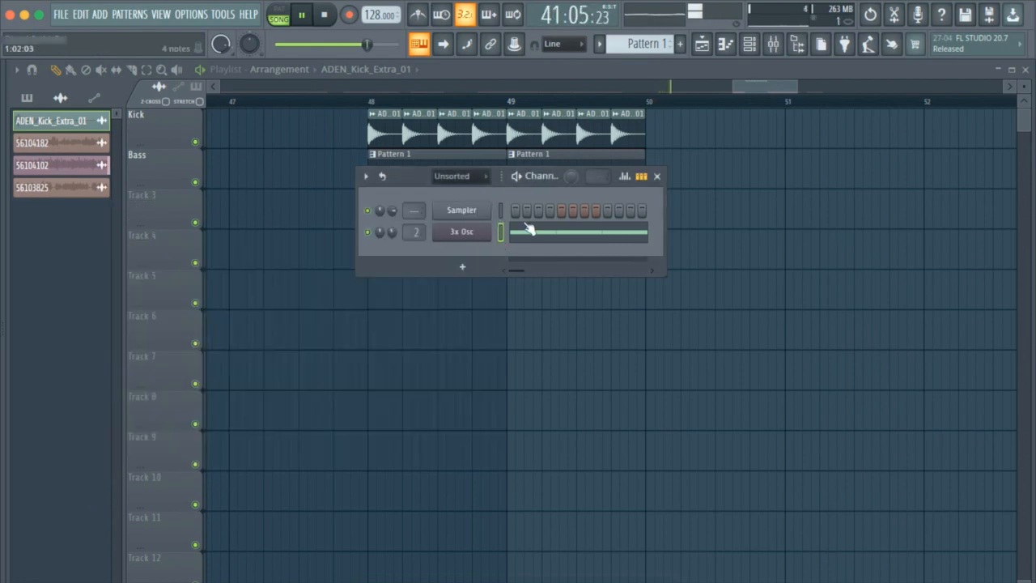